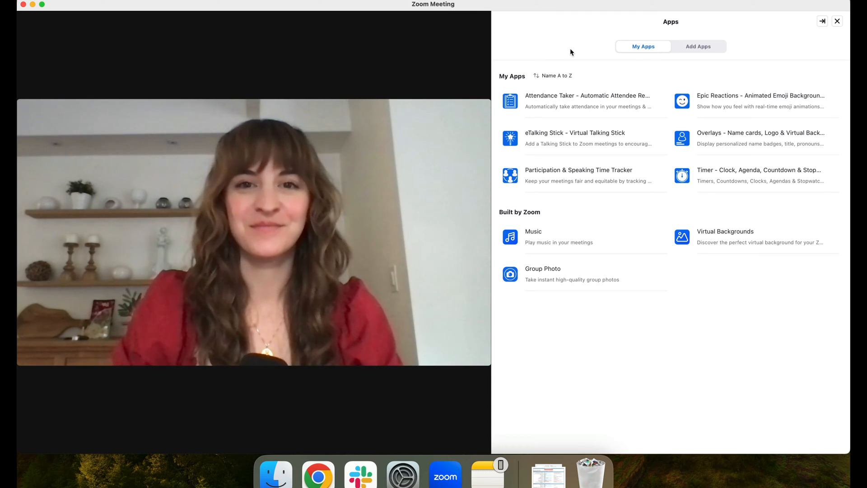
Open 'Overlays - Name cards, Logo & Virtual Backgrounds' from My Apps.
left_click(760, 132)
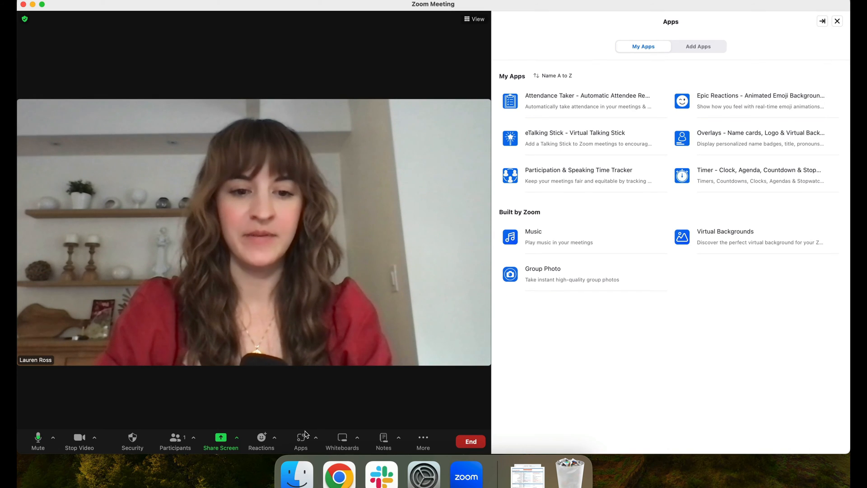
left_click(300, 440)
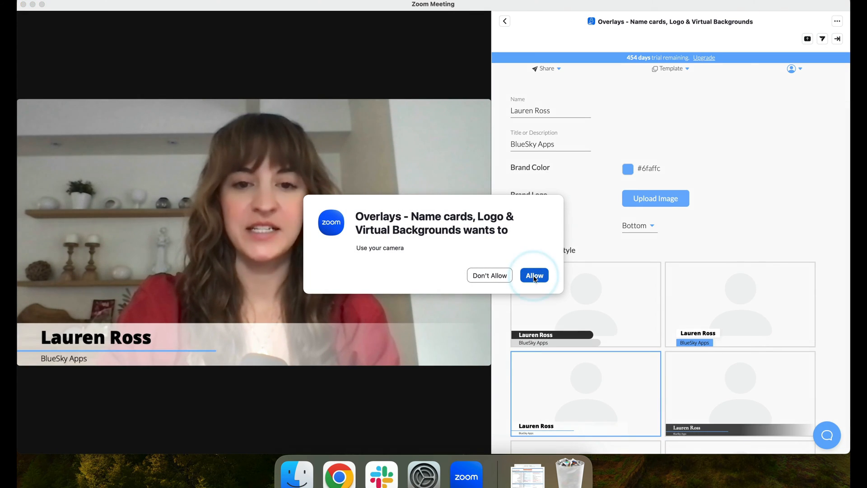
left_click(533, 275)
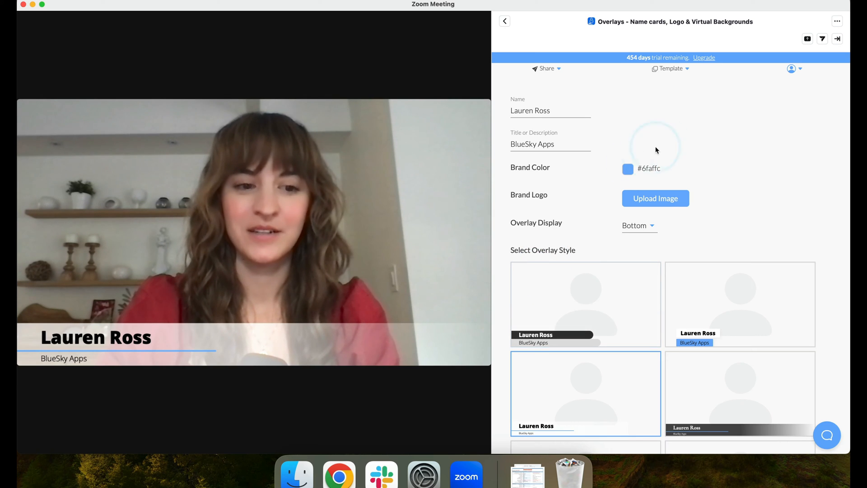
mouse_move(734, 113)
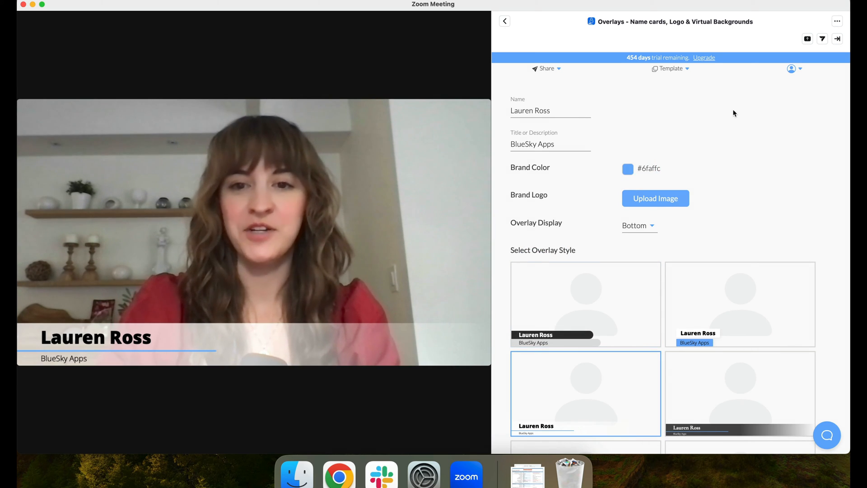
left_click(550, 110)
type(".")
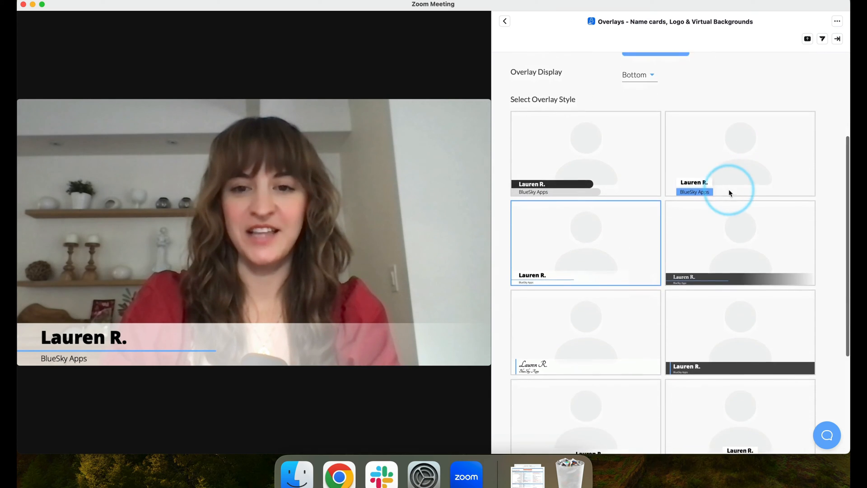
Try Top and Lower Third overlay display, then set it back to Bottom.
scroll("down", 3)
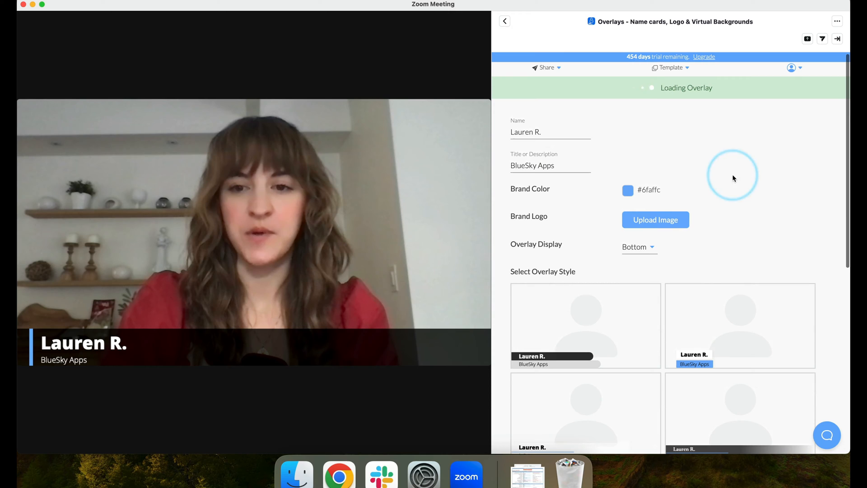
left_click(636, 246)
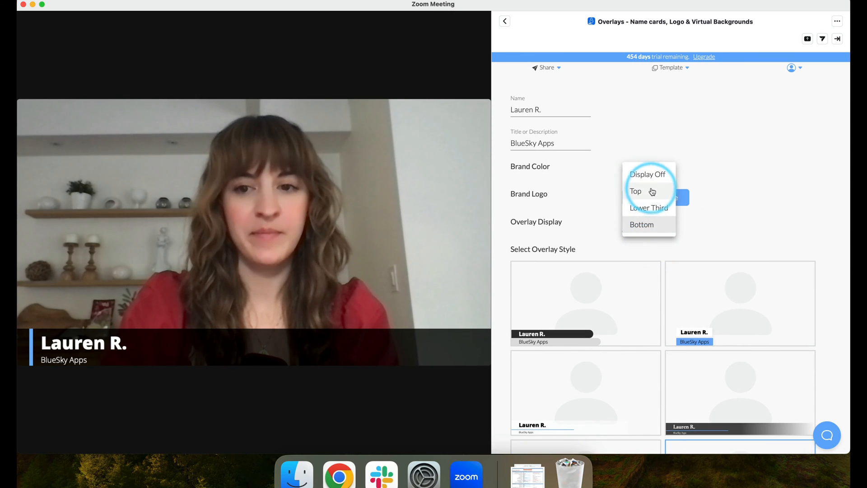
left_click(636, 190)
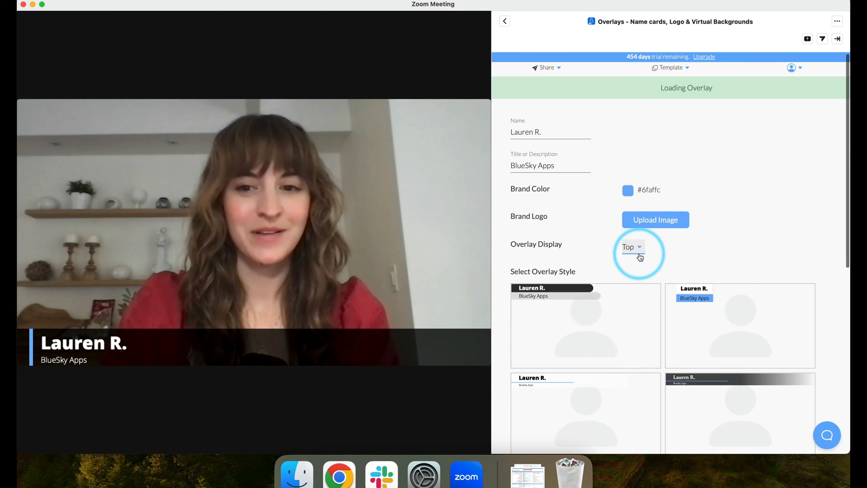
left_click(630, 246)
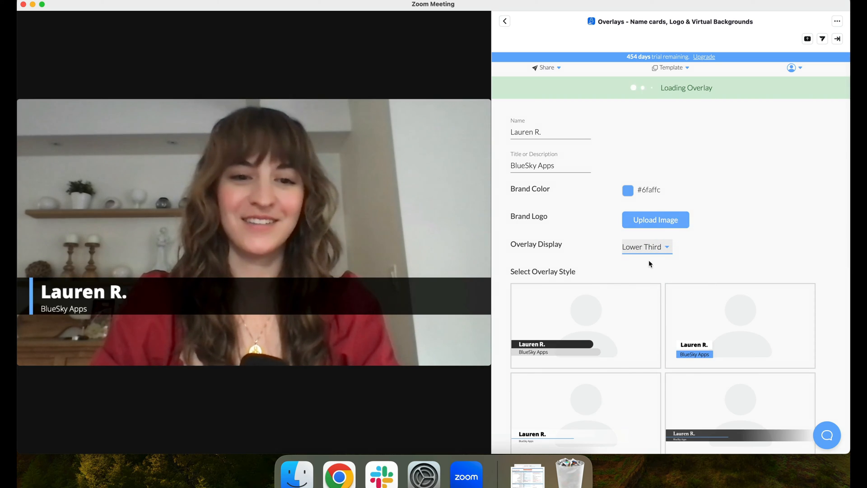
left_click(646, 247)
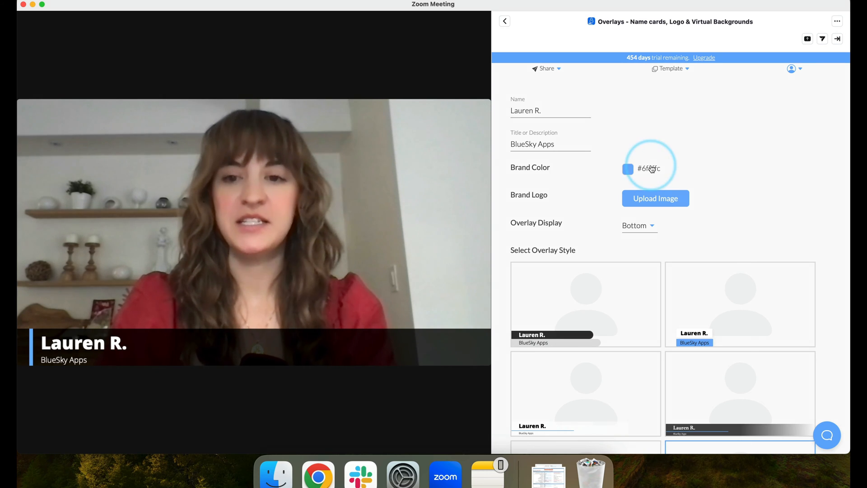
Set the brand color to the deeper blue #4a90e2.
left_click(628, 168)
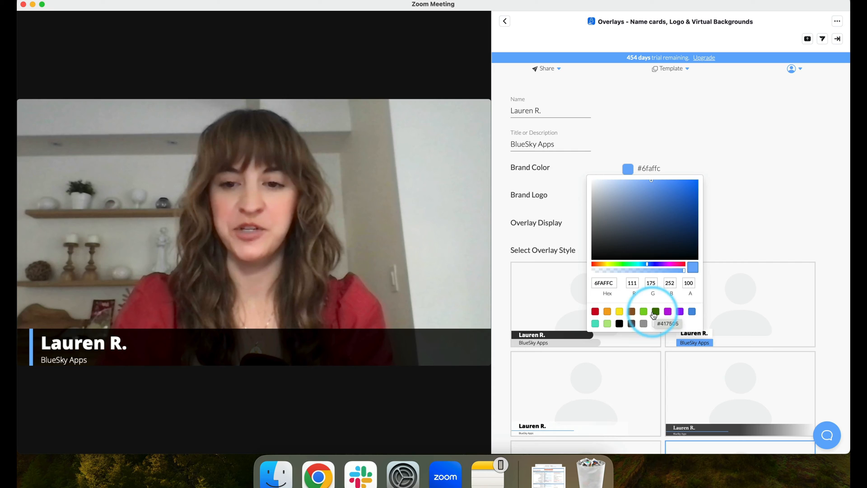
left_click(595, 311)
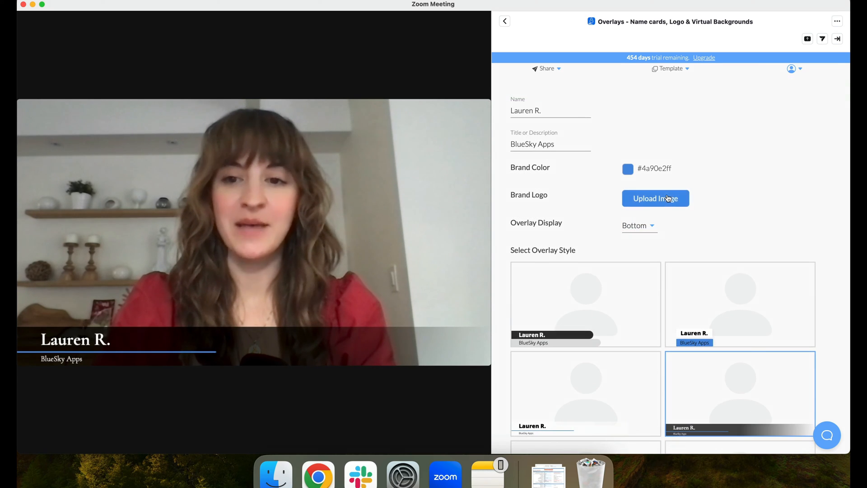
Upload the cloud logo image as the Brand Logo.
left_click(655, 197)
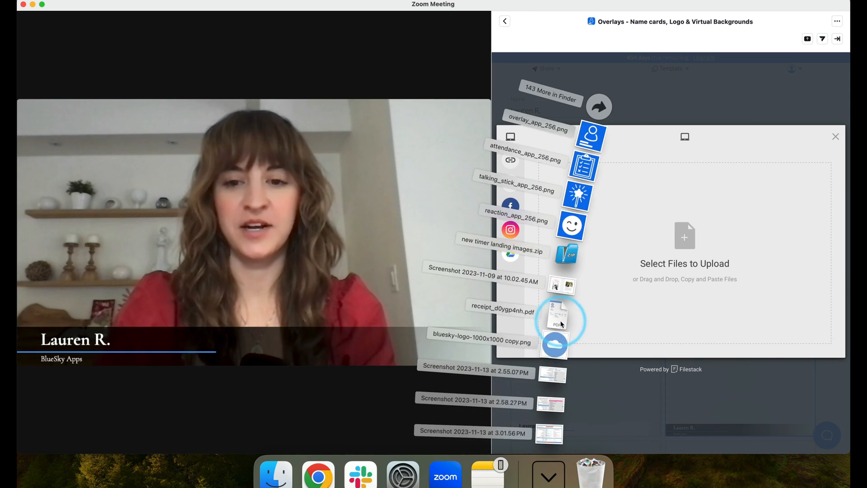
left_click(554, 344)
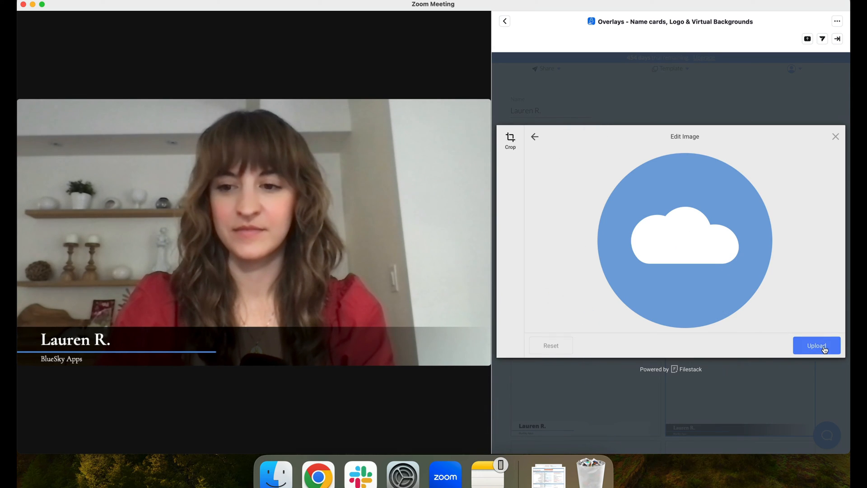
left_click(816, 345)
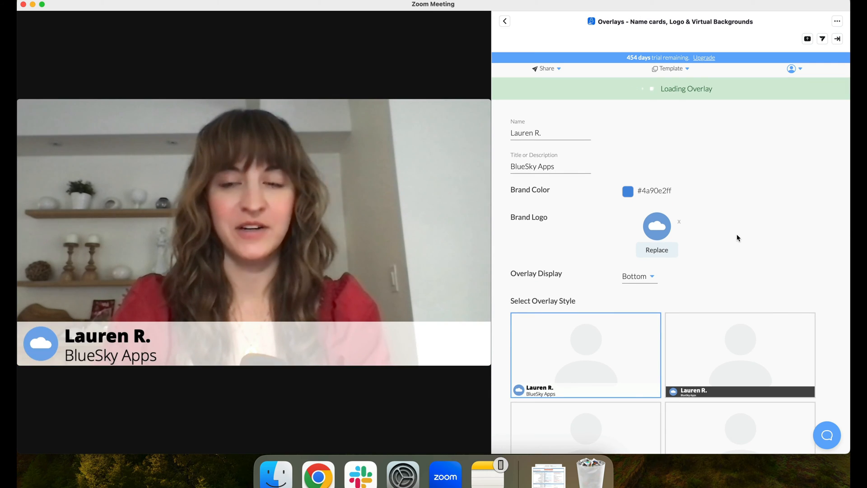
scroll("down", 3)
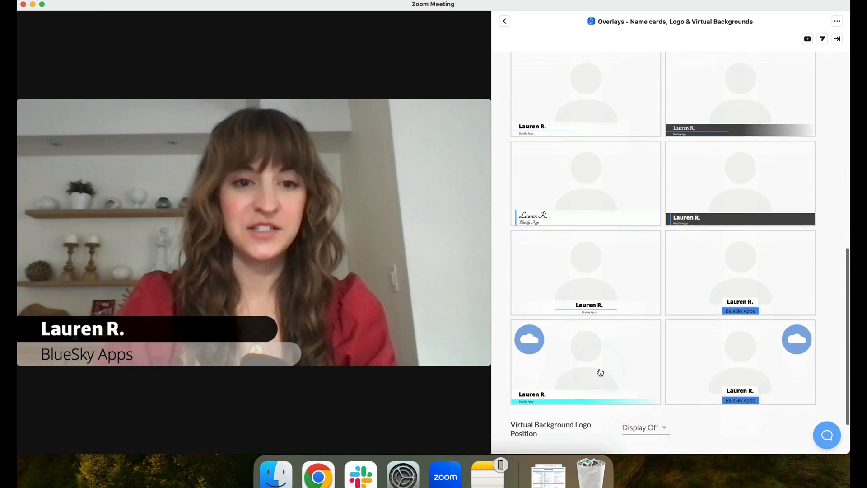
Set virtual background color #e7dddd with the logo positioned Top Right.
left_click(645, 427)
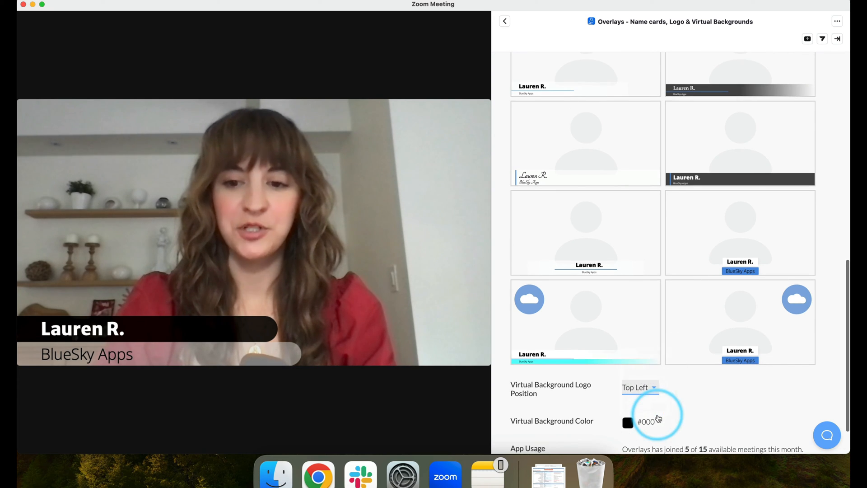
left_click(739, 322)
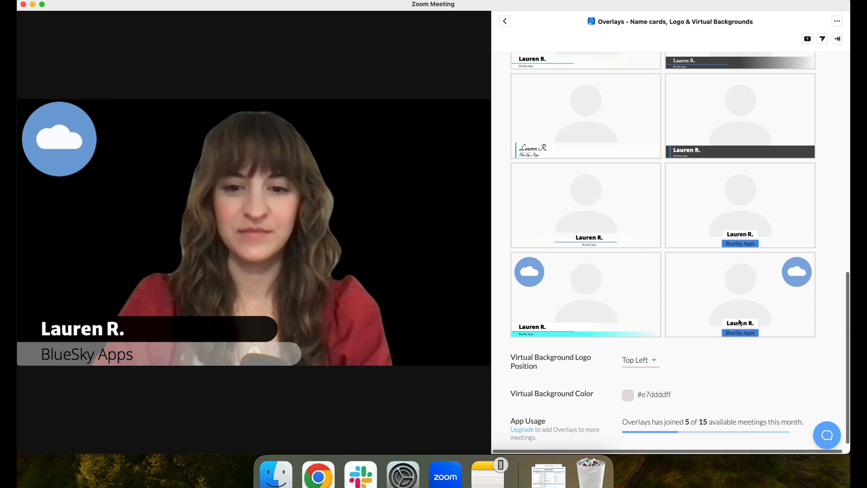
left_click(639, 360)
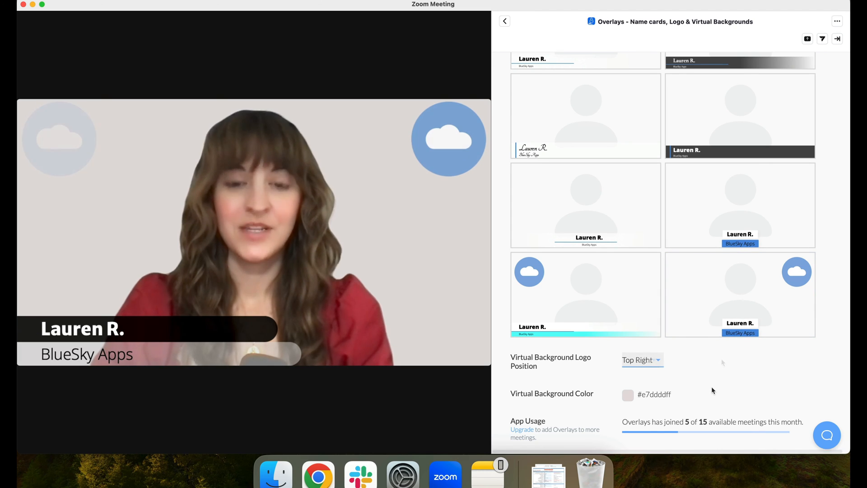
scroll("down", 3)
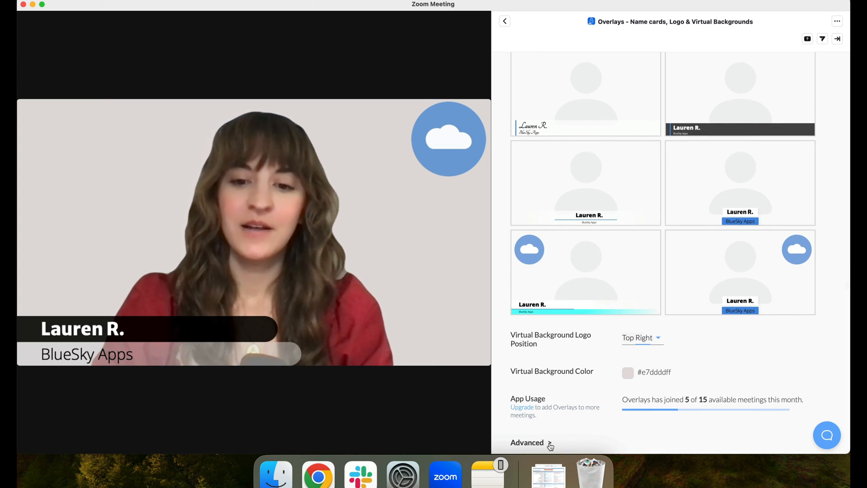
Under Advanced, set Name Background to #05448c and enlarge the name text.
left_click(527, 441)
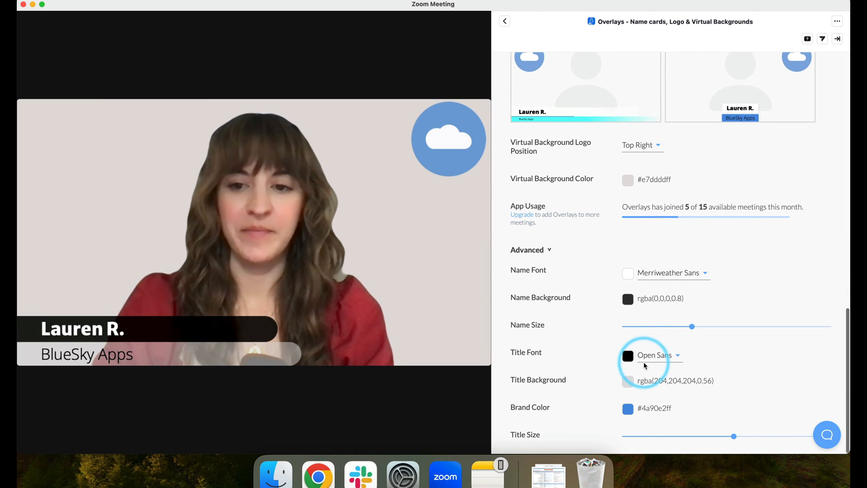
left_click(657, 355)
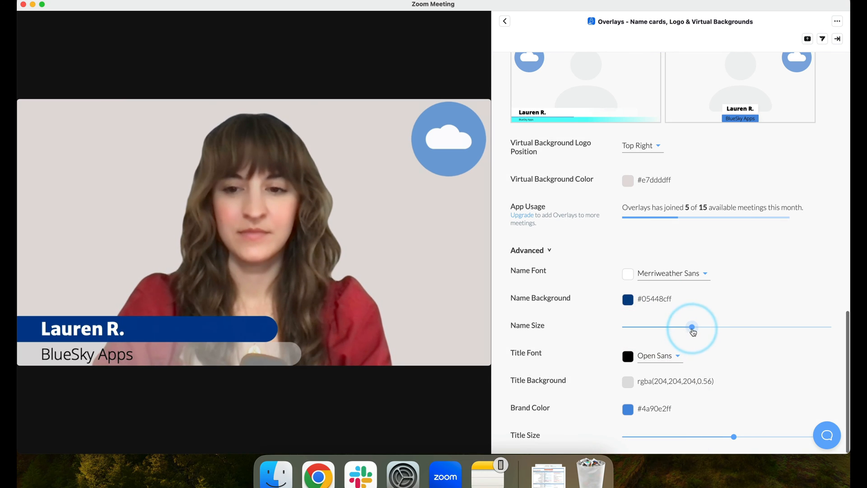
left_click_drag(692, 326, 761, 327)
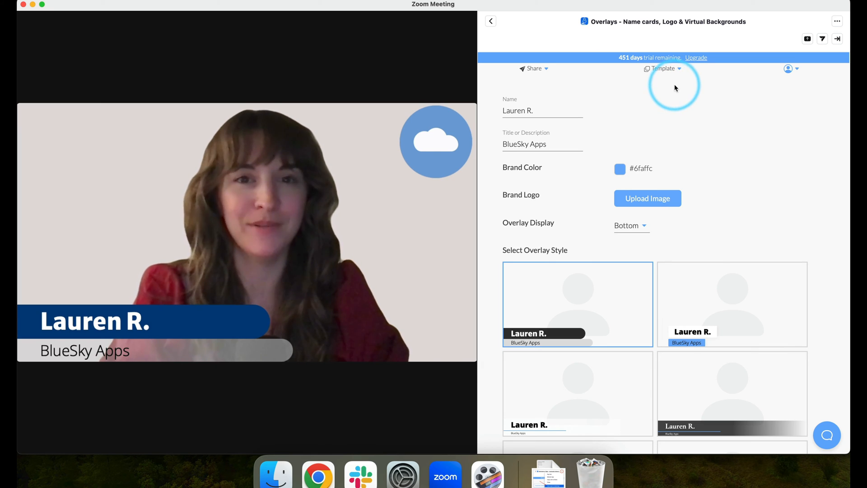
Select the saved 'BlueSky Name Card' template from the Template dropdown.
left_click(662, 68)
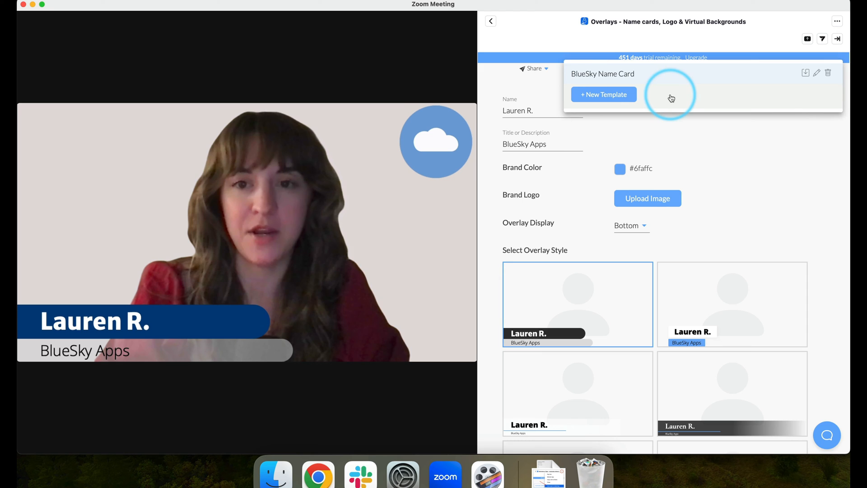
mouse_move(775, 82)
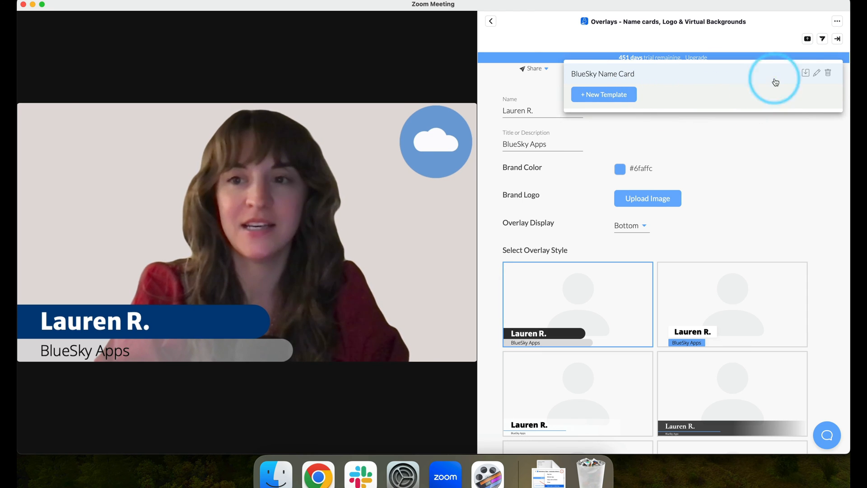
mouse_move(817, 73)
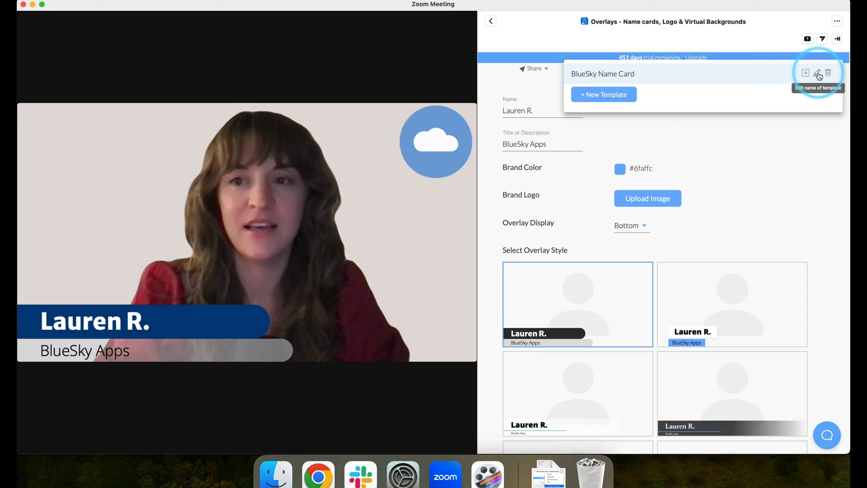
mouse_move(828, 73)
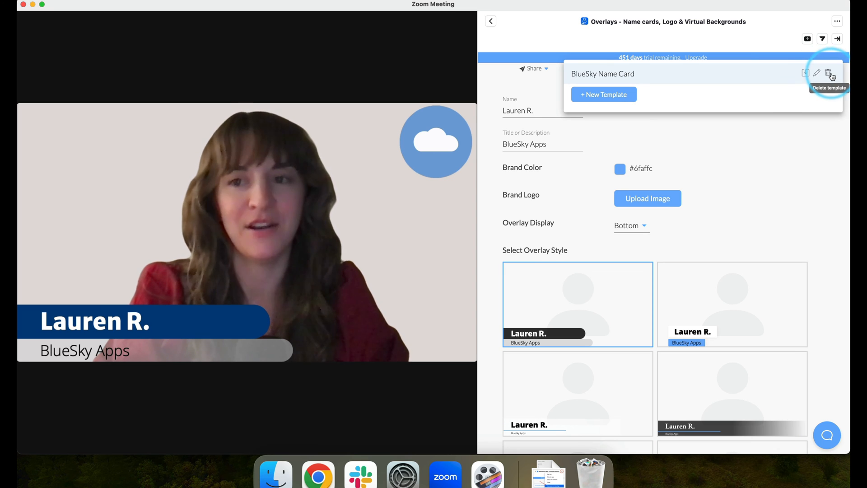
scroll("down", 3)
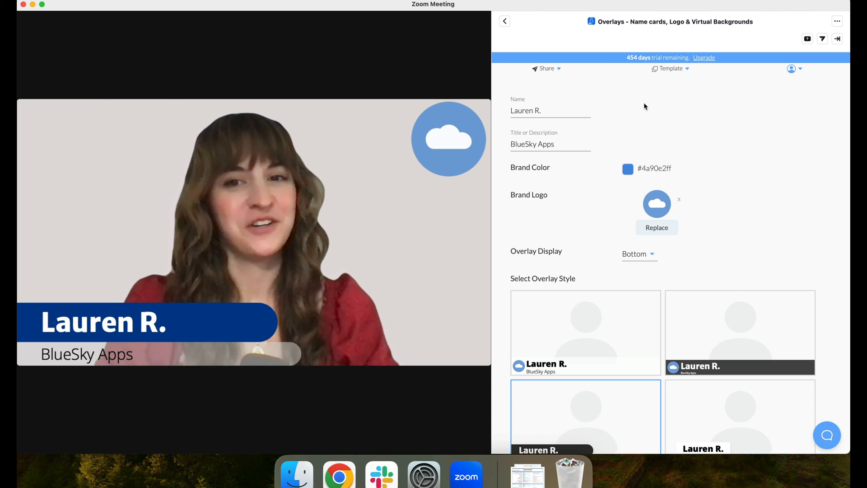
Go back from Overlays to the meeting Apps list.
left_click(504, 21)
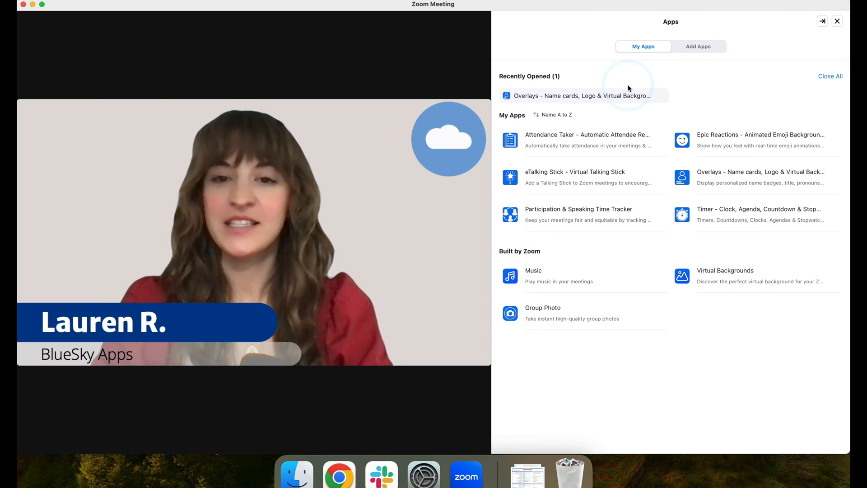
mouse_move(735, 215)
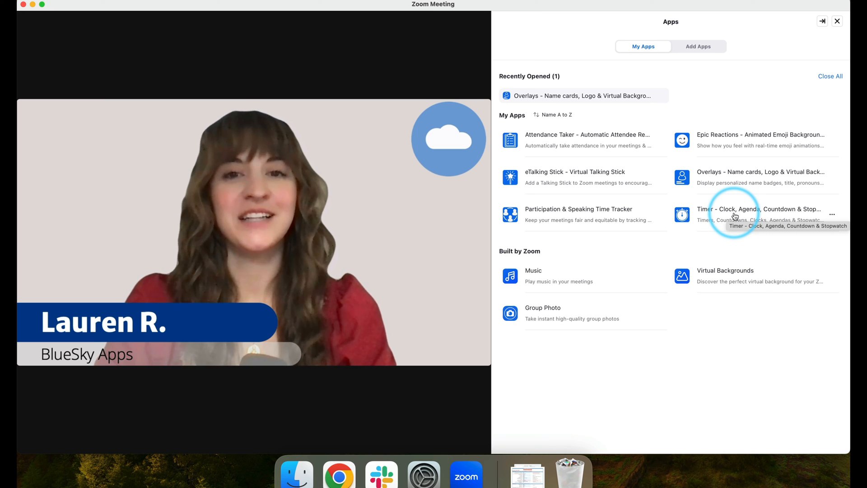
mouse_move(604, 143)
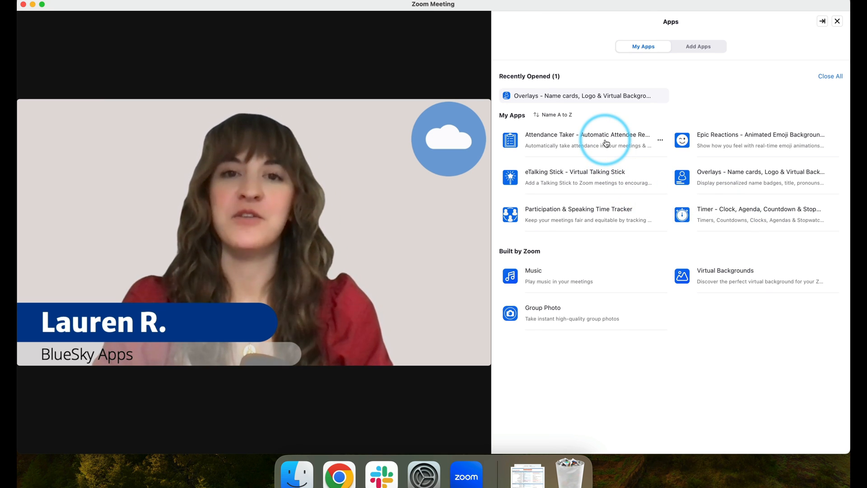